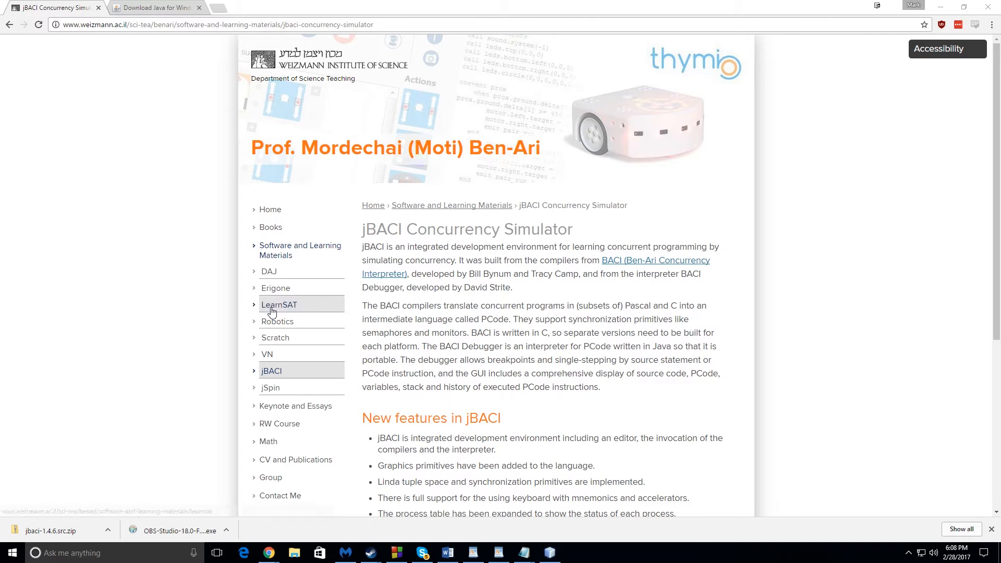
mouse_move(469, 266)
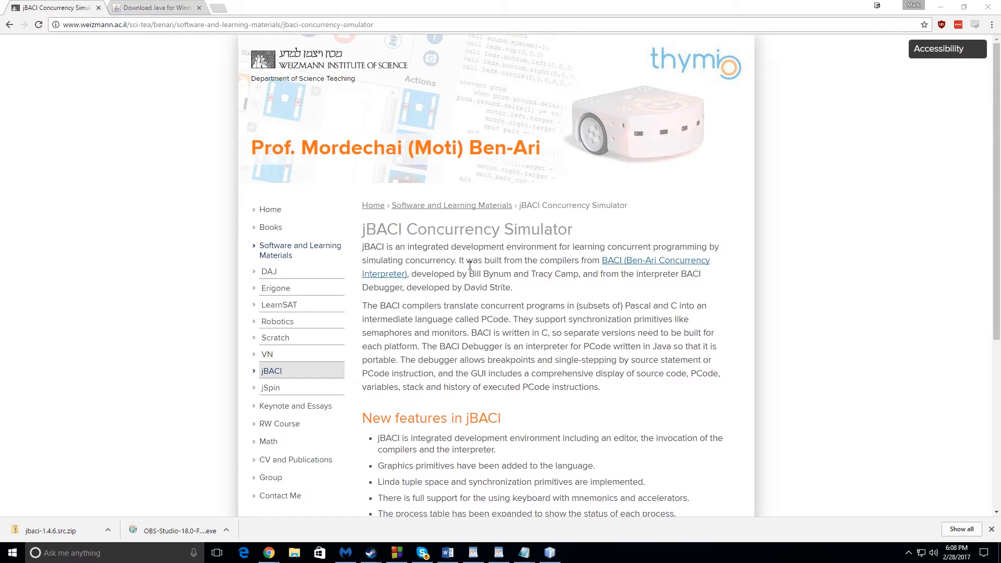
Download the jBACI 1.4.6 source code for Windows zip from the Downloads section.
scroll(down, 3)
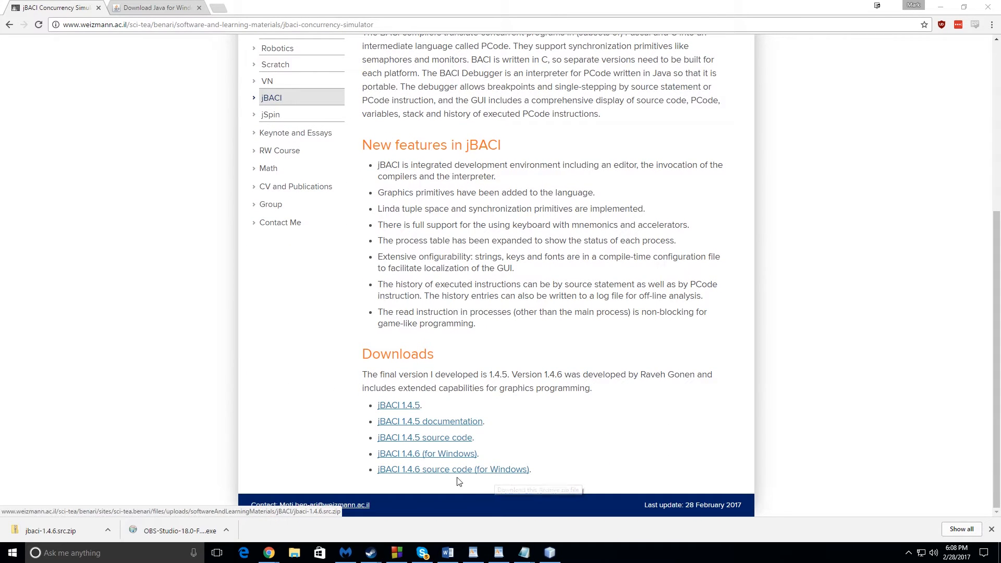
click(454, 469)
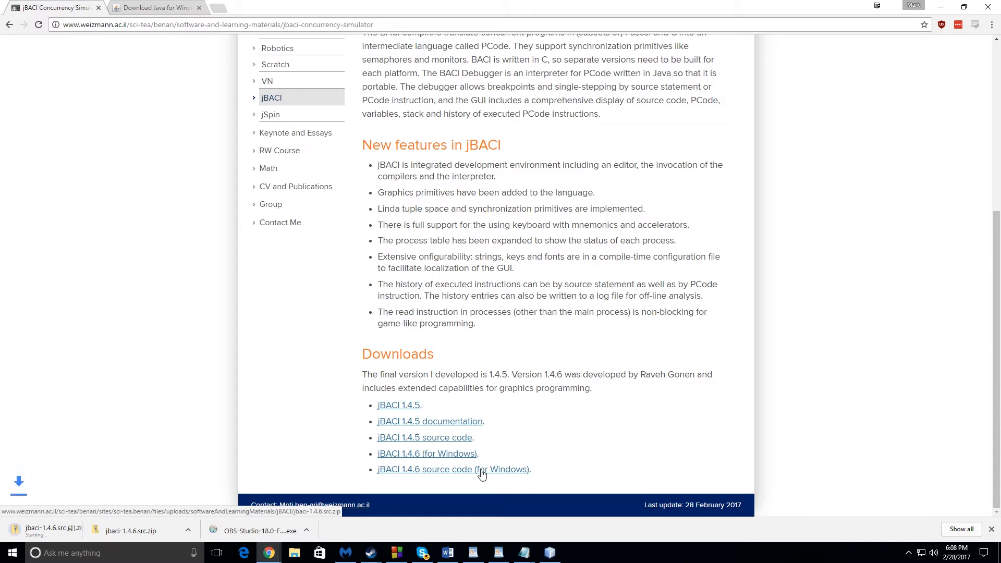
click(453, 469)
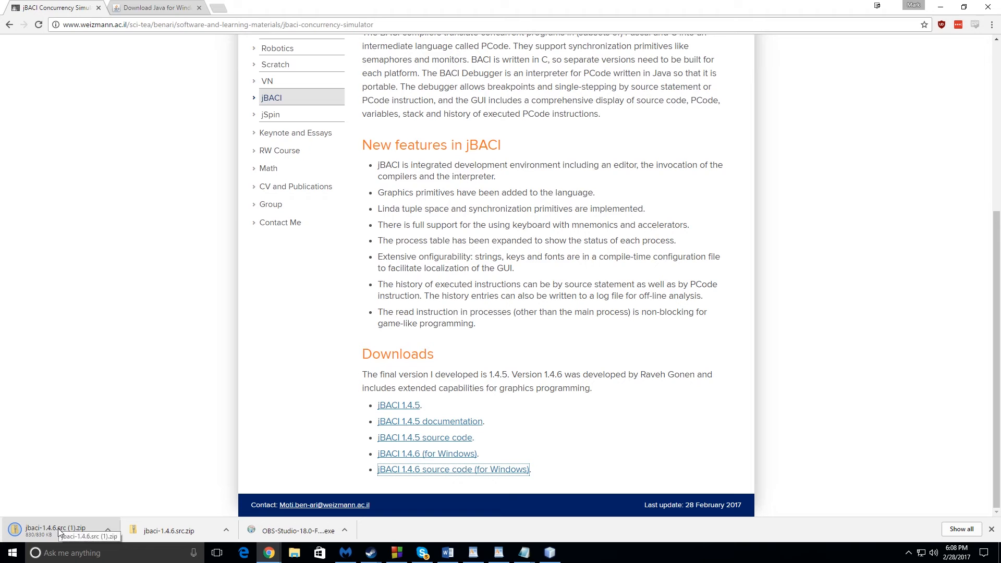
Extract the downloaded jBACI zip into the Downloads folder using Extract all.
click(60, 531)
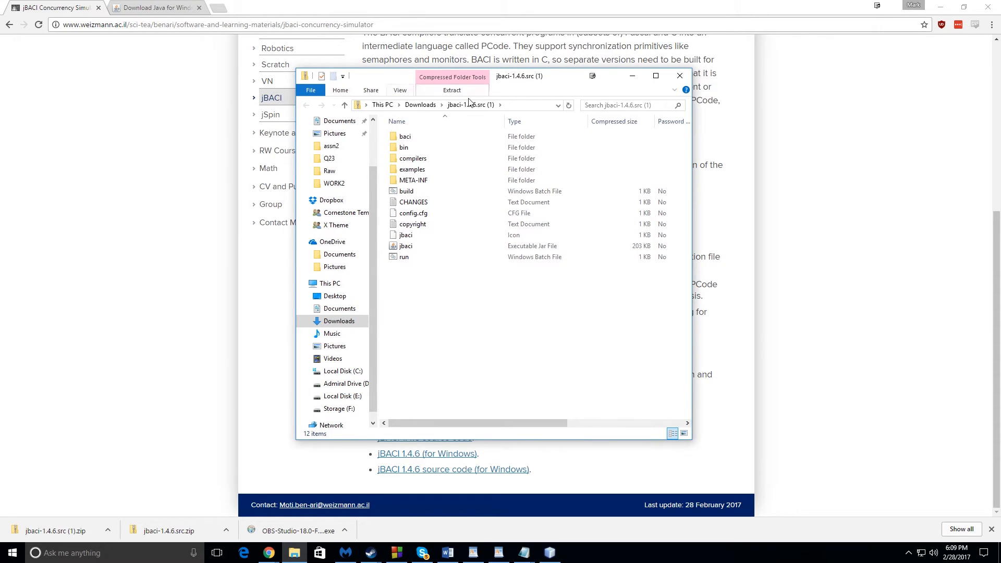
click(452, 90)
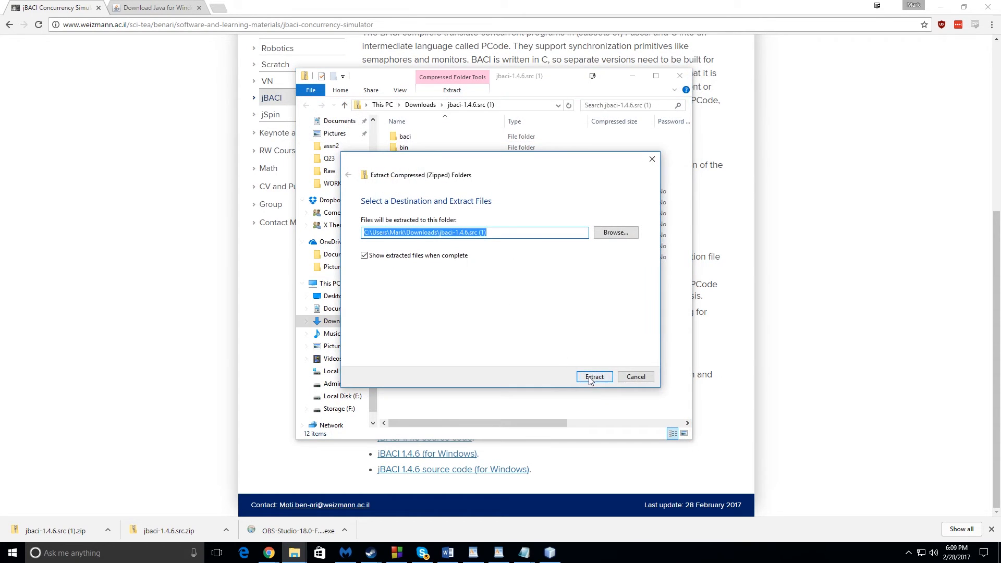
click(593, 376)
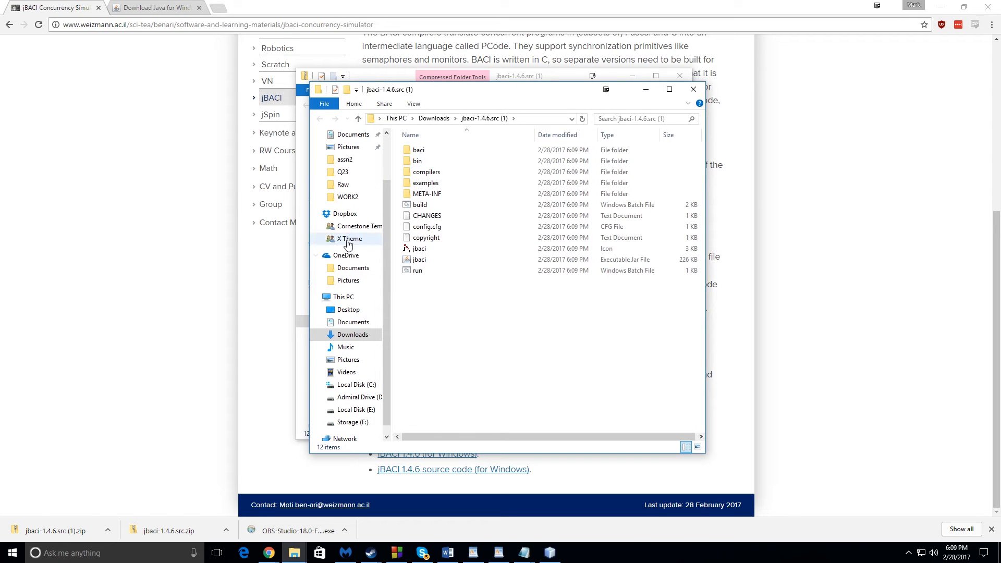
Check the Java for Windows download page, then return to the jBACI simulator page.
click(691, 89)
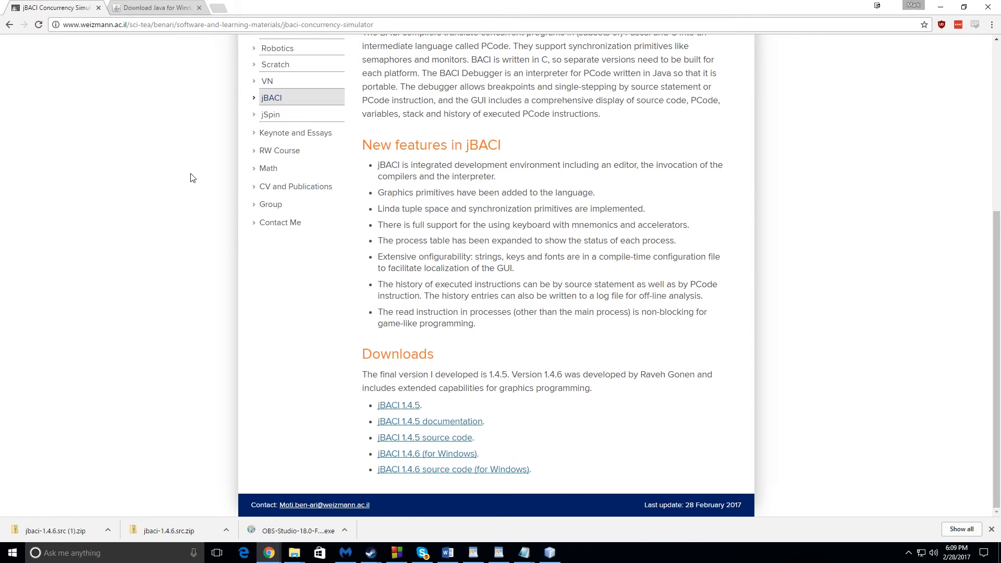
click(155, 8)
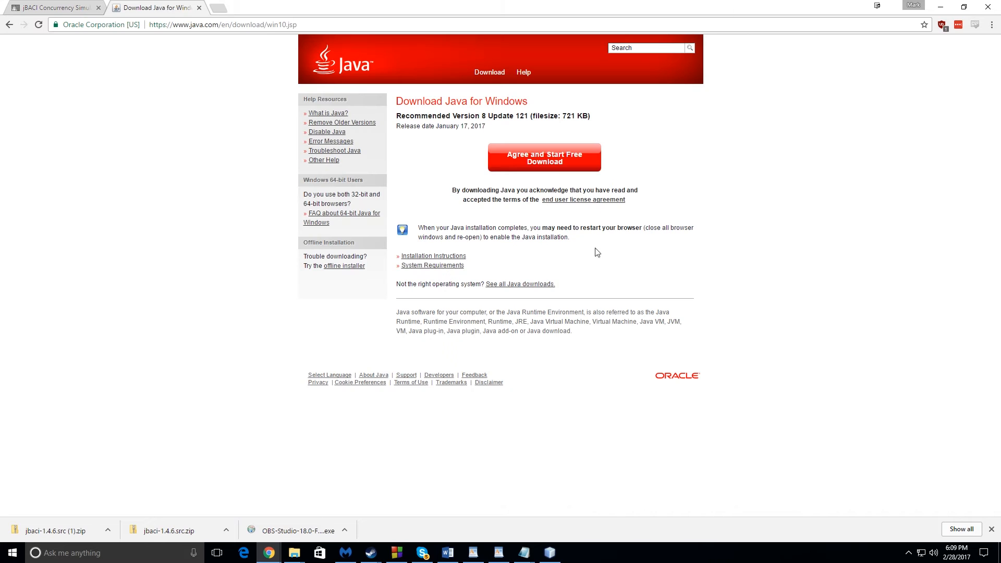
click(55, 7)
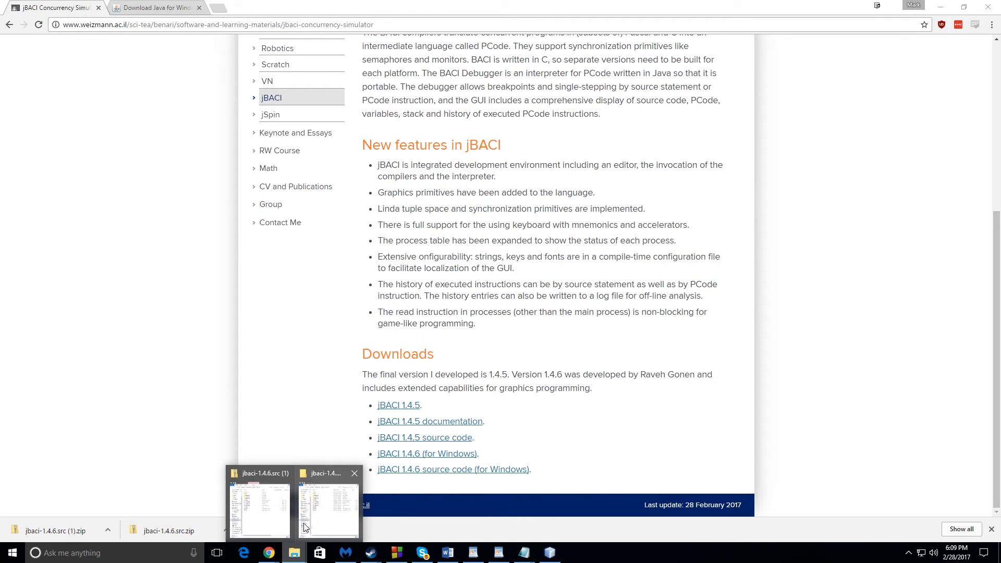
Bring back the extracted jbaci-1.4.6.src (1) folder and pick the jbaci executable jar.
click(259, 510)
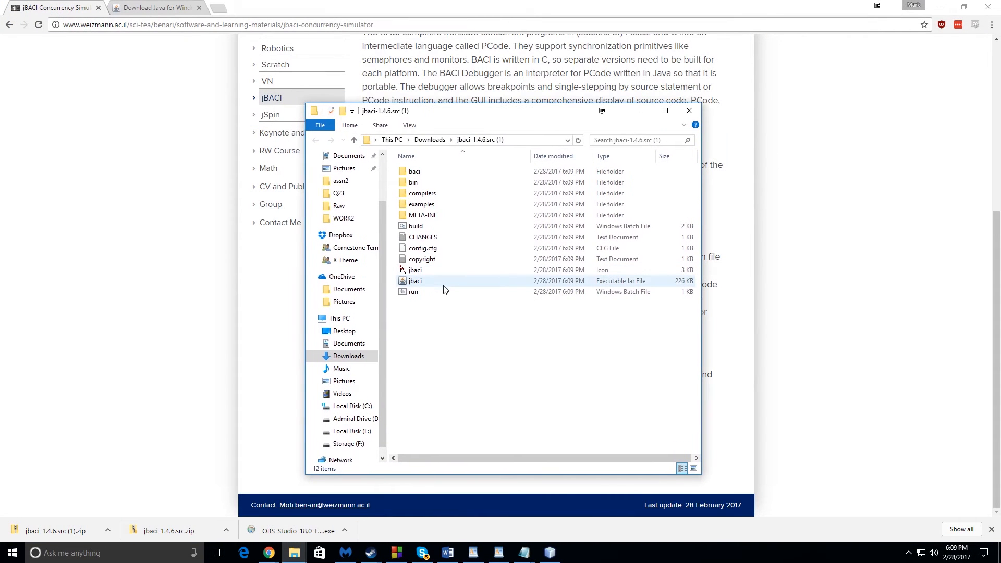
mouse_move(441, 285)
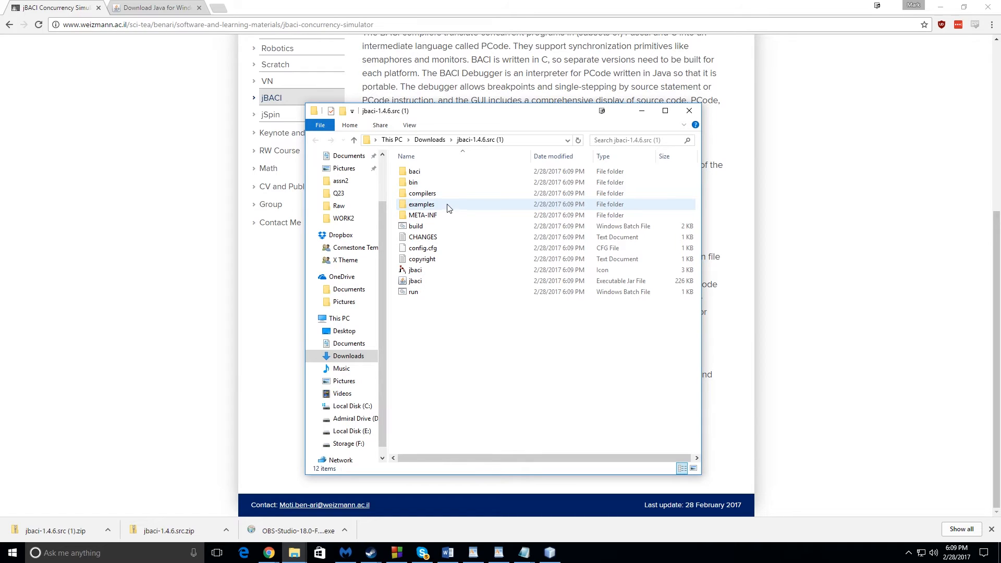
mouse_move(426, 211)
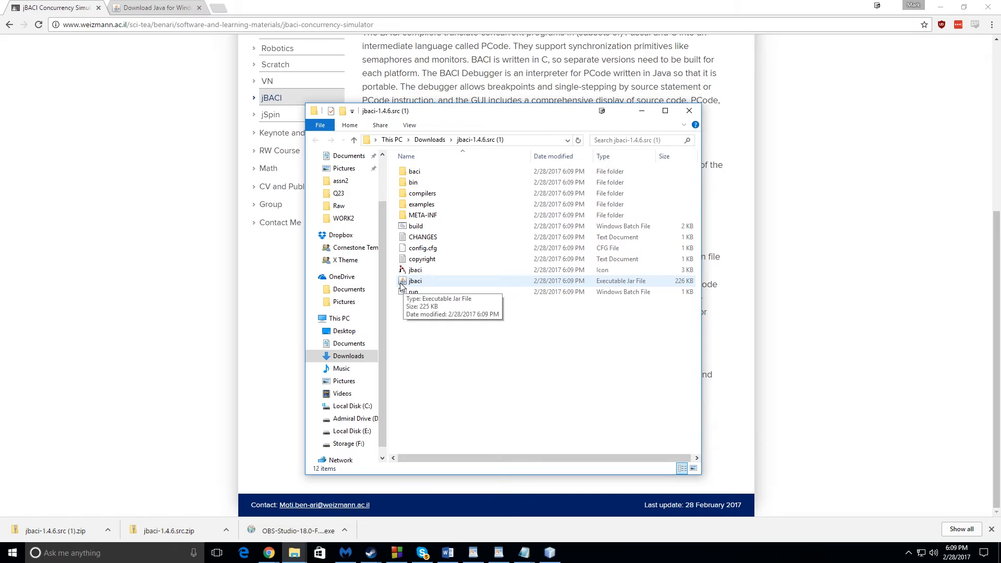
mouse_move(444, 284)
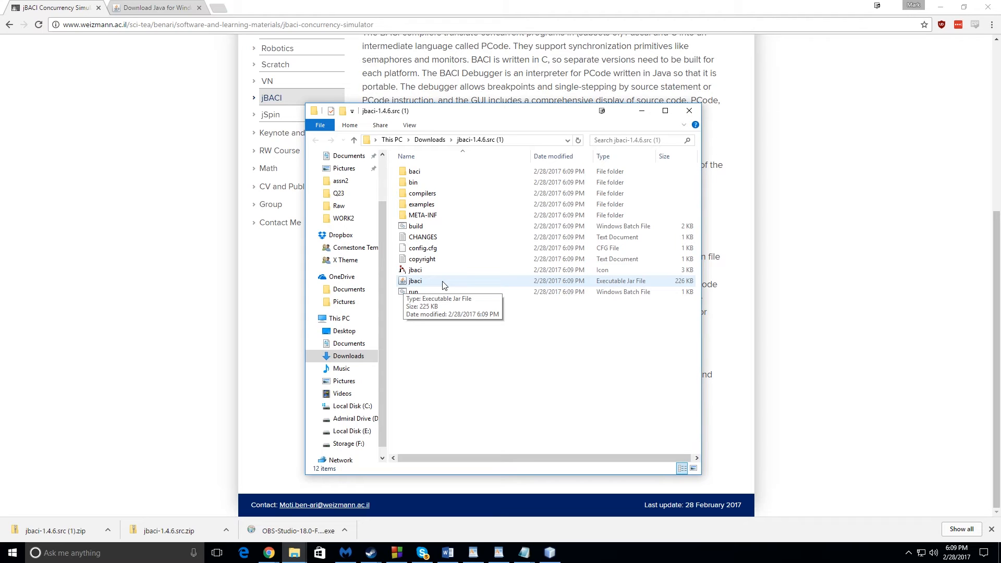
click(415, 281)
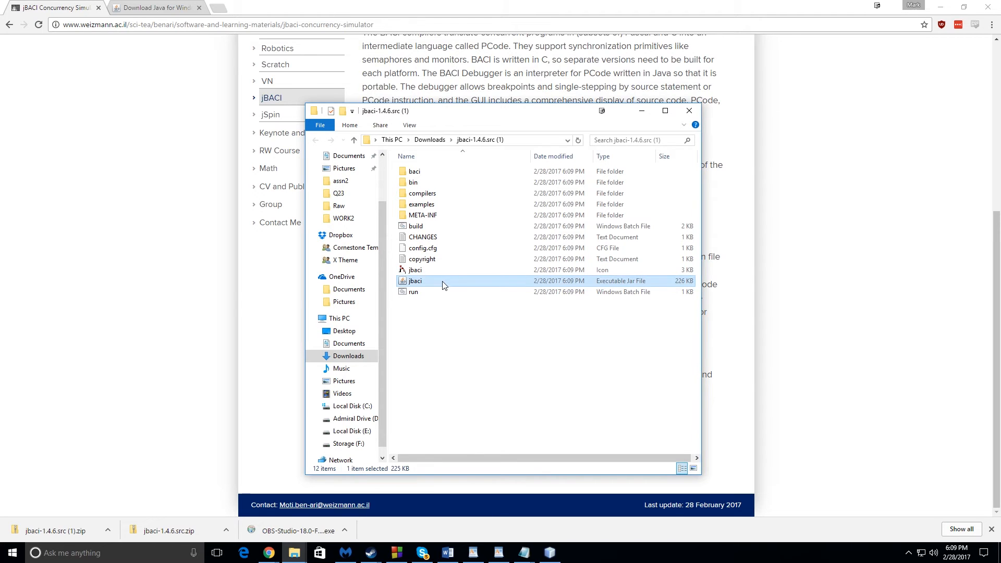
Launch jBACI from the jar and write an empty void main(){ } program in the editor.
double_click(415, 281)
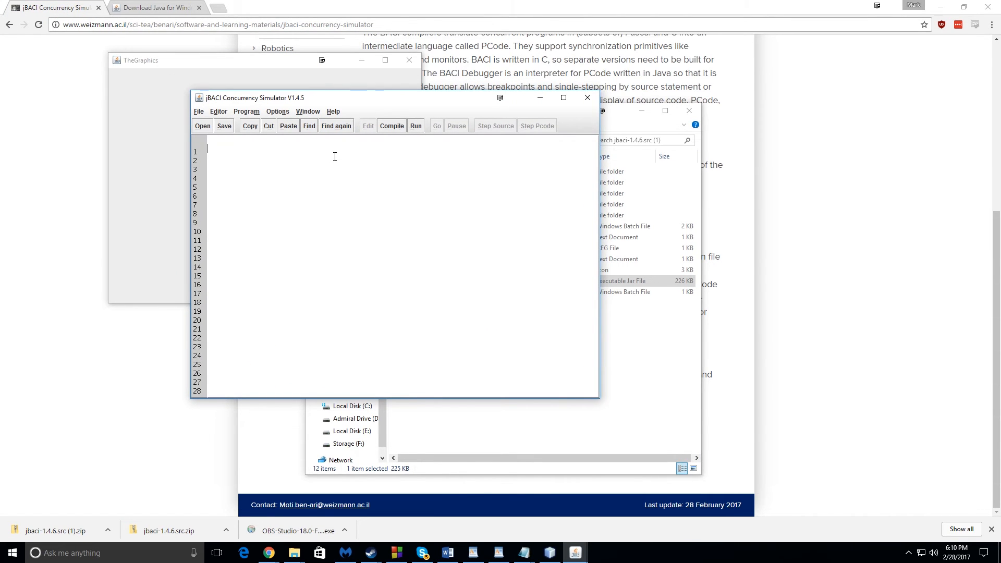
text(void)
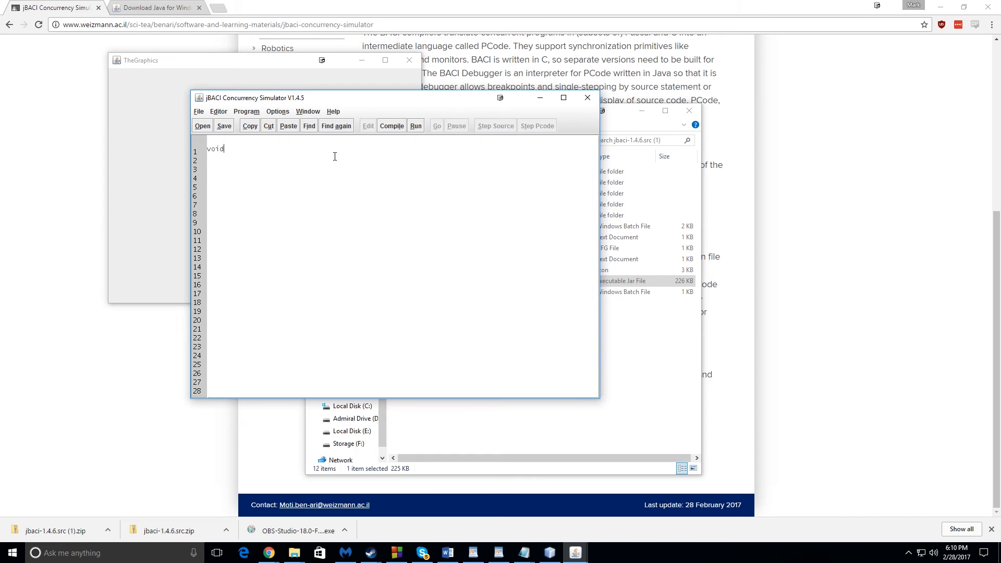
text(main)
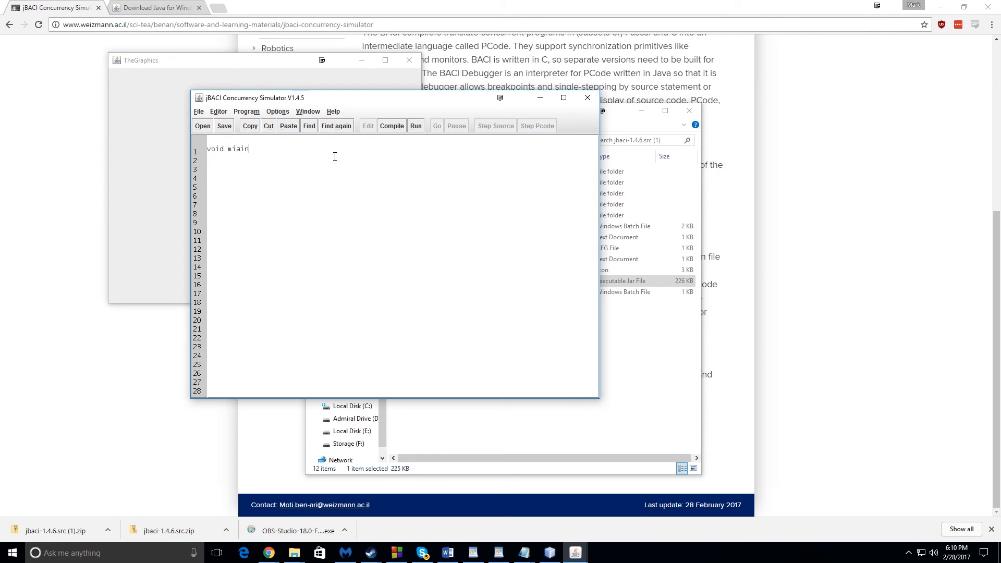
key(Backspace)
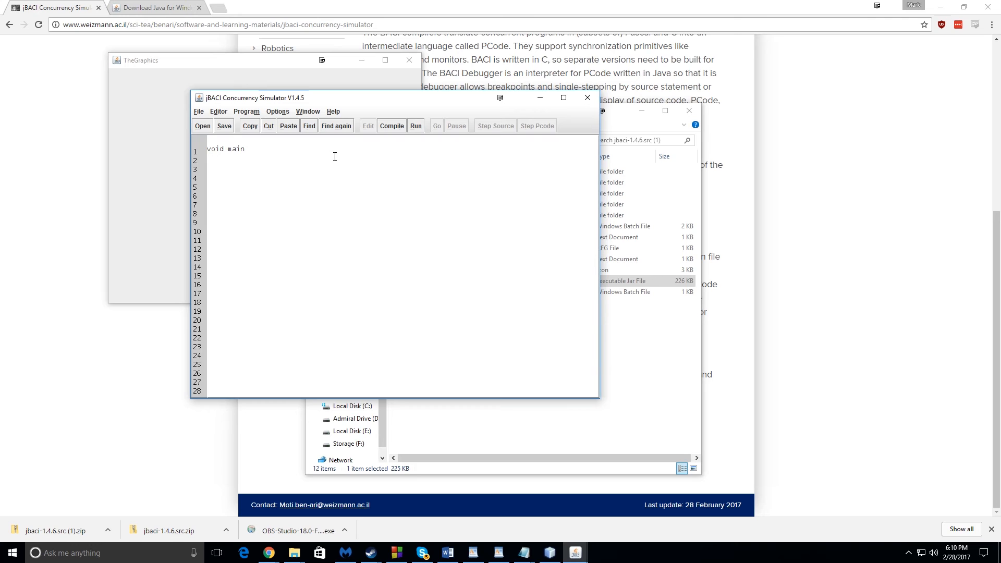
text(())
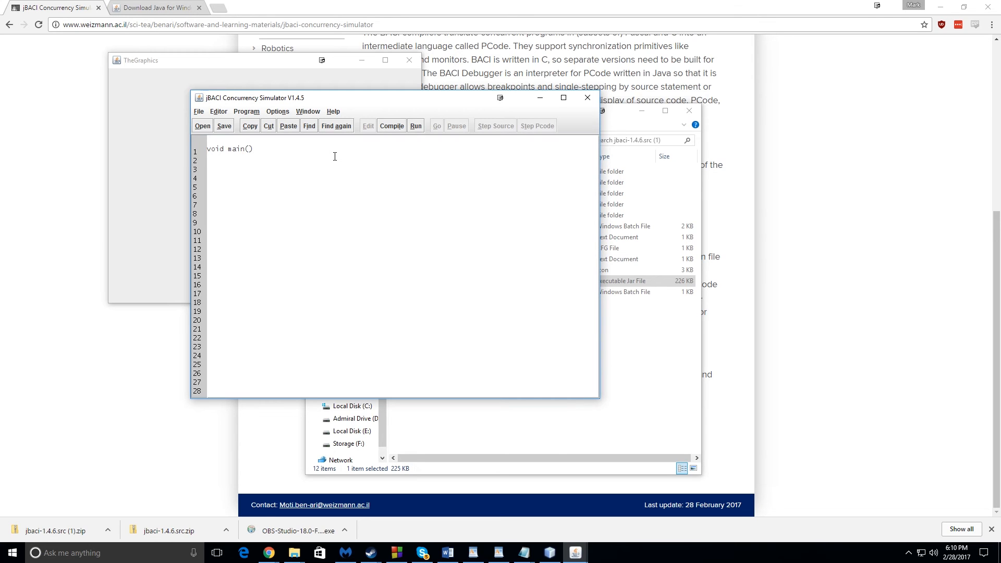
text({)
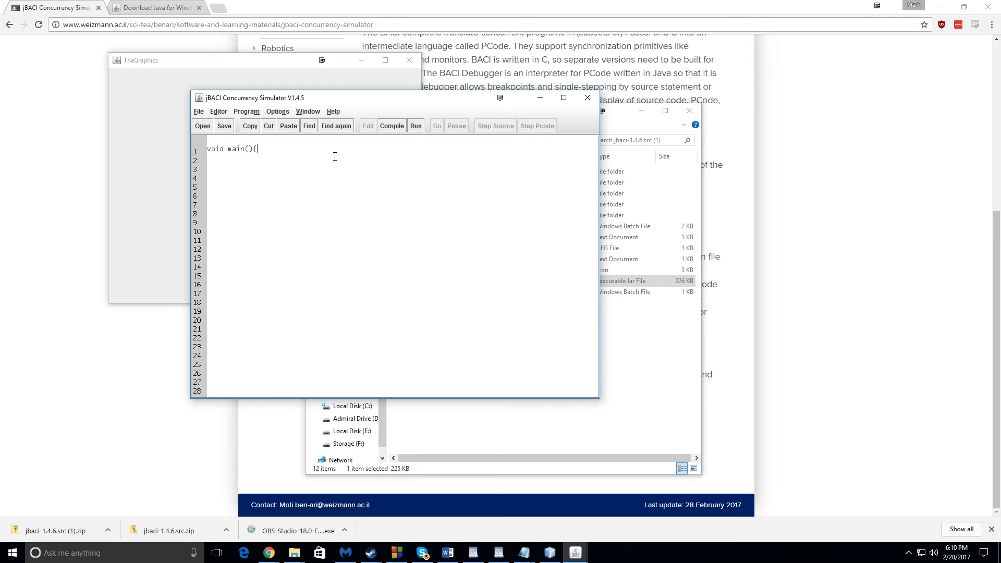
text(})
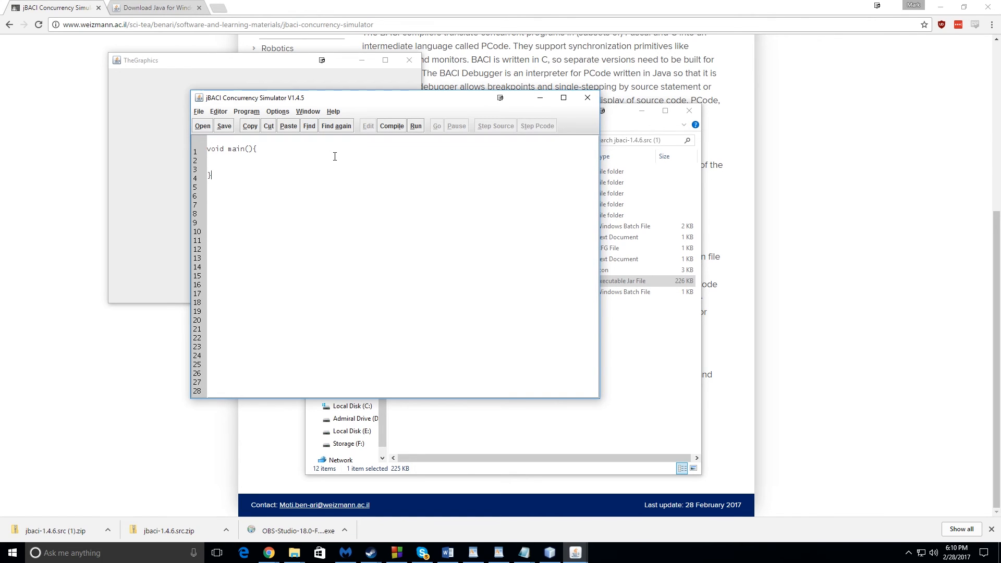
mouse_move(202, 126)
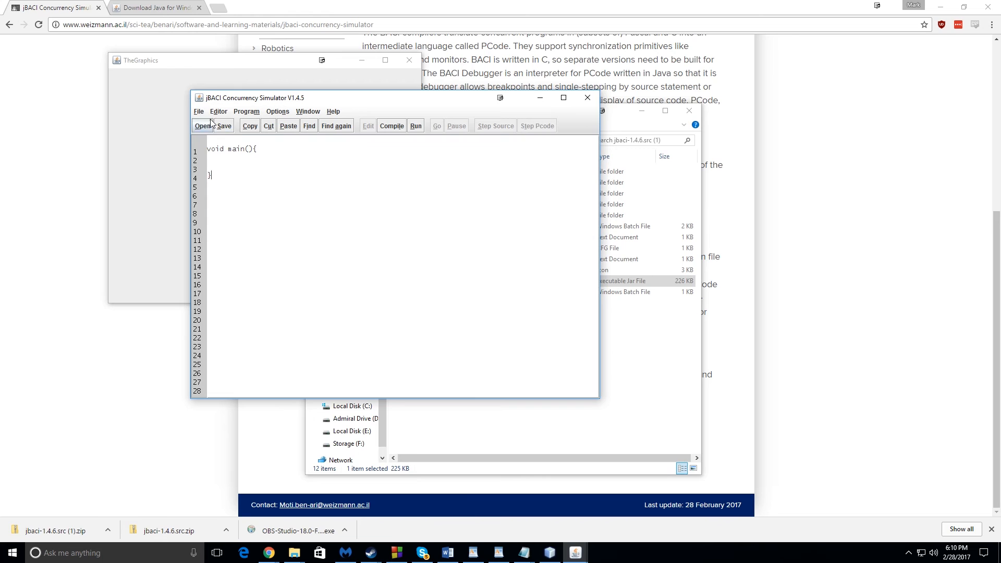
click(223, 125)
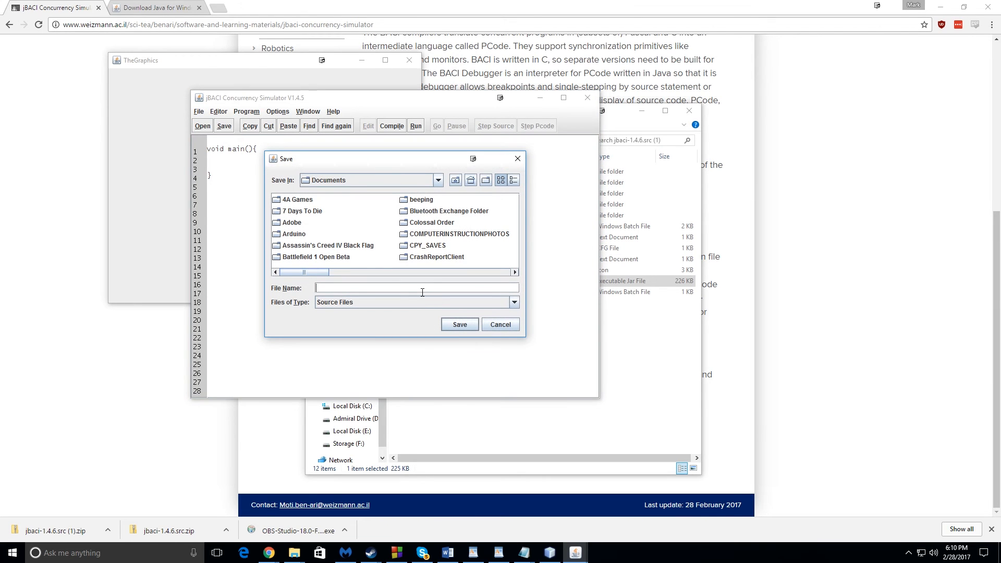
text(testfile)
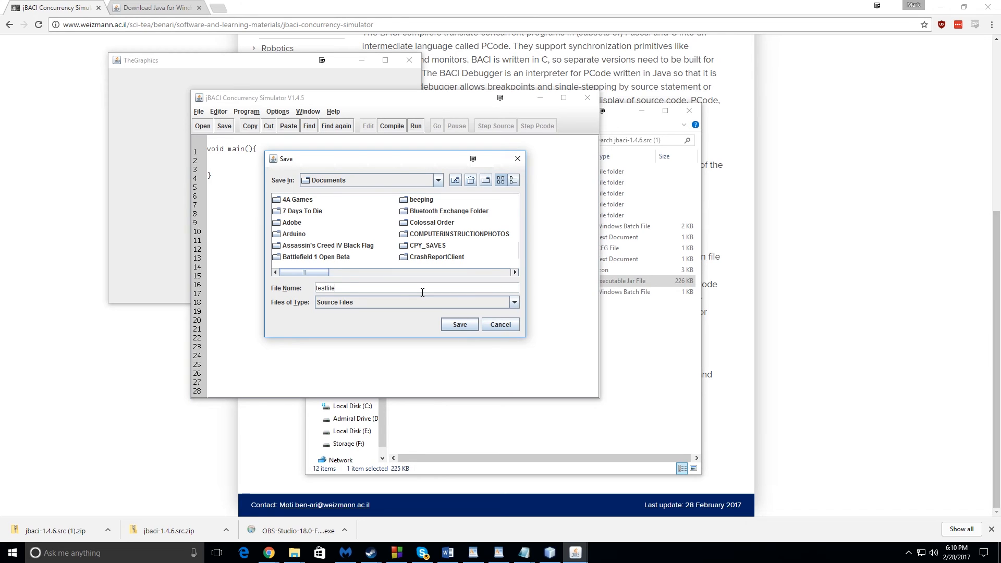
click(459, 324)
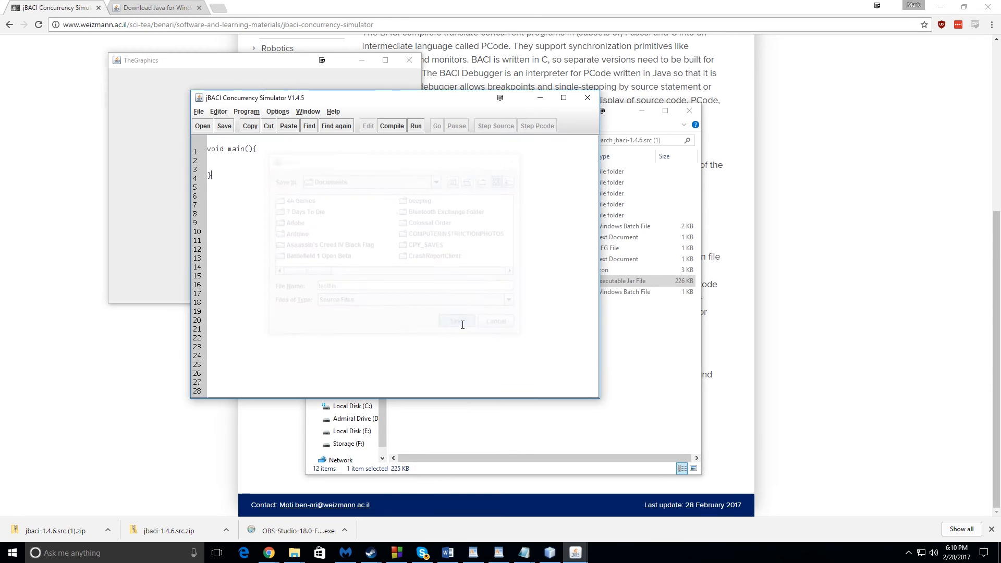
click(456, 320)
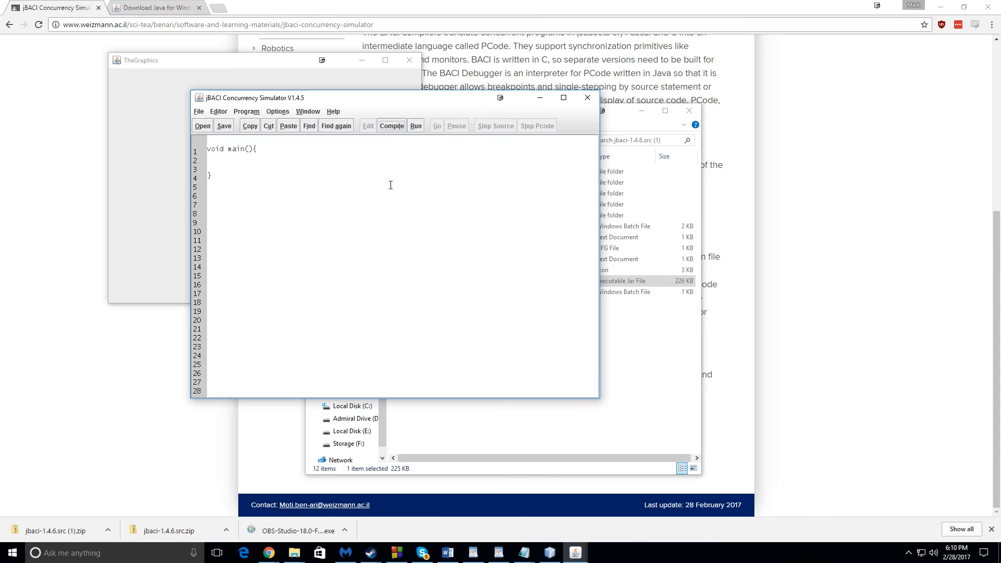
mouse_move(404, 149)
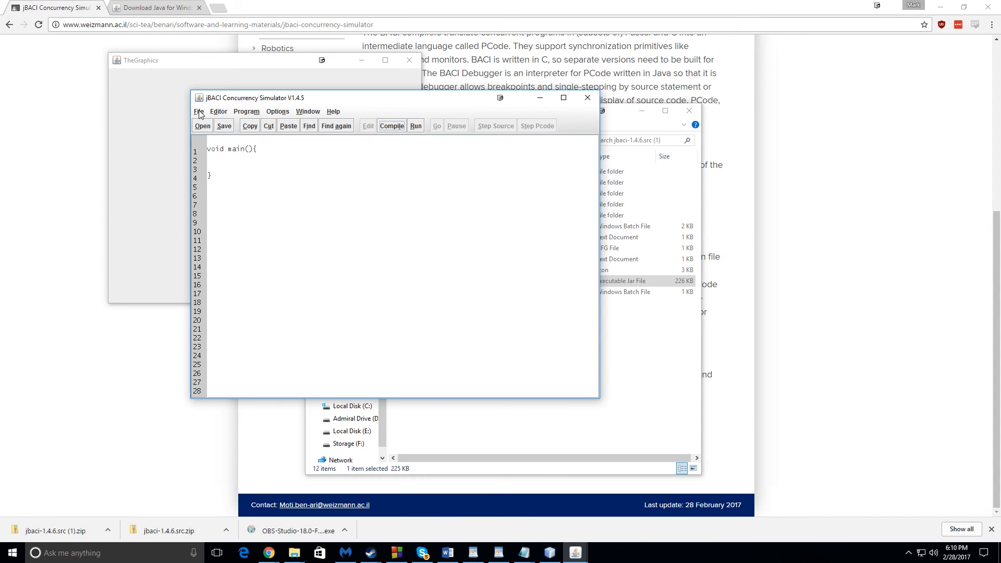
Save the program as test.cm in the Documents folder.
click(223, 125)
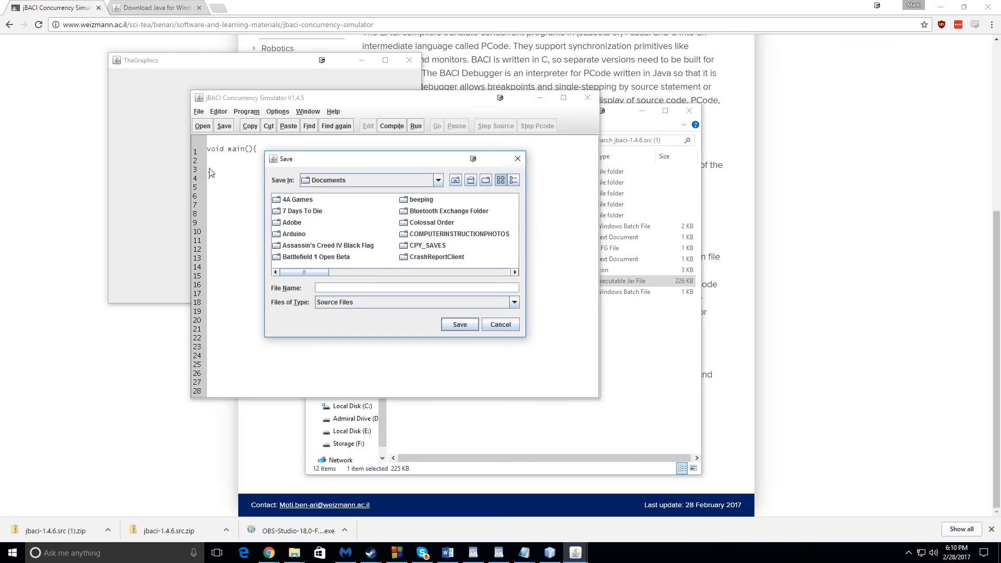
text(test.)
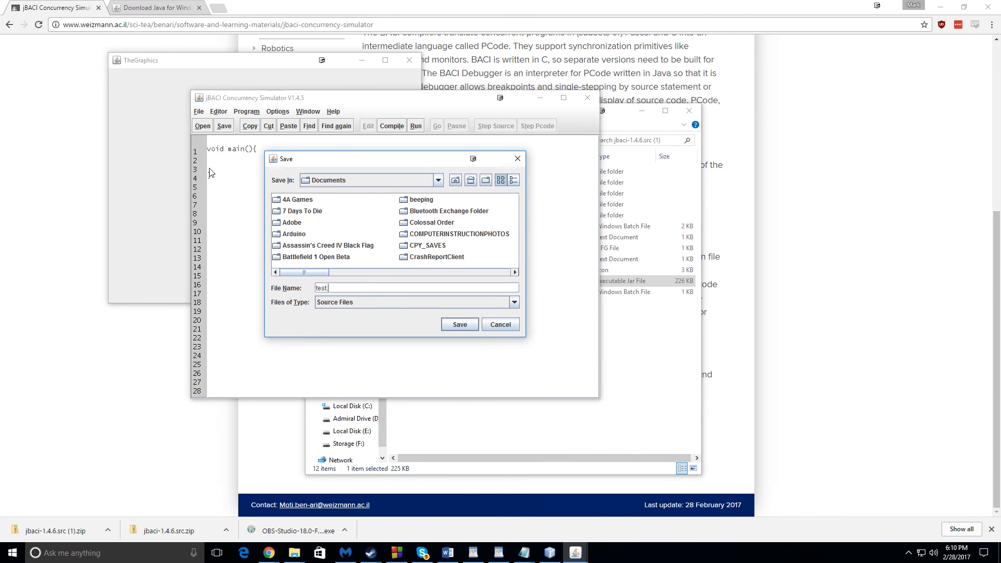
text(cm)
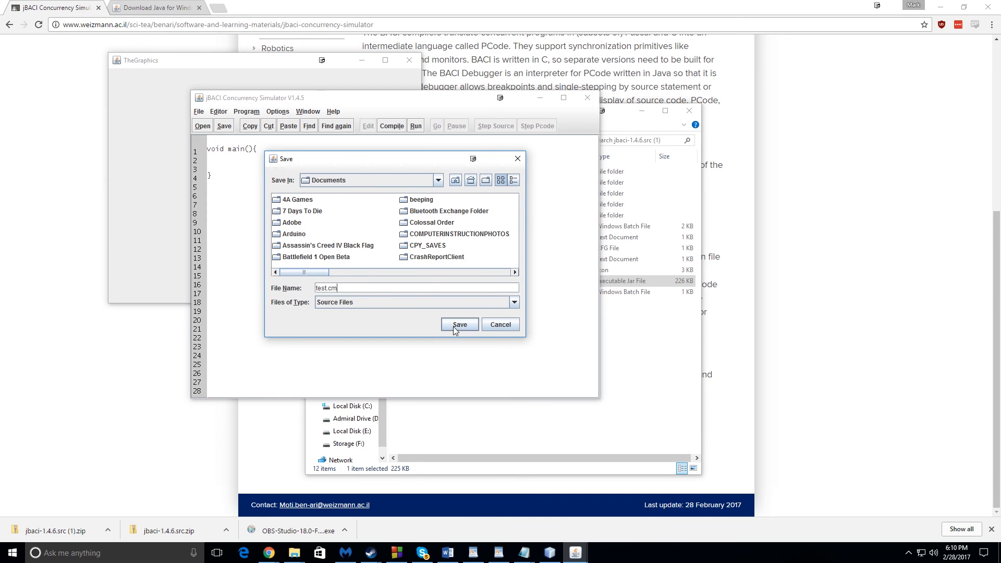
click(459, 325)
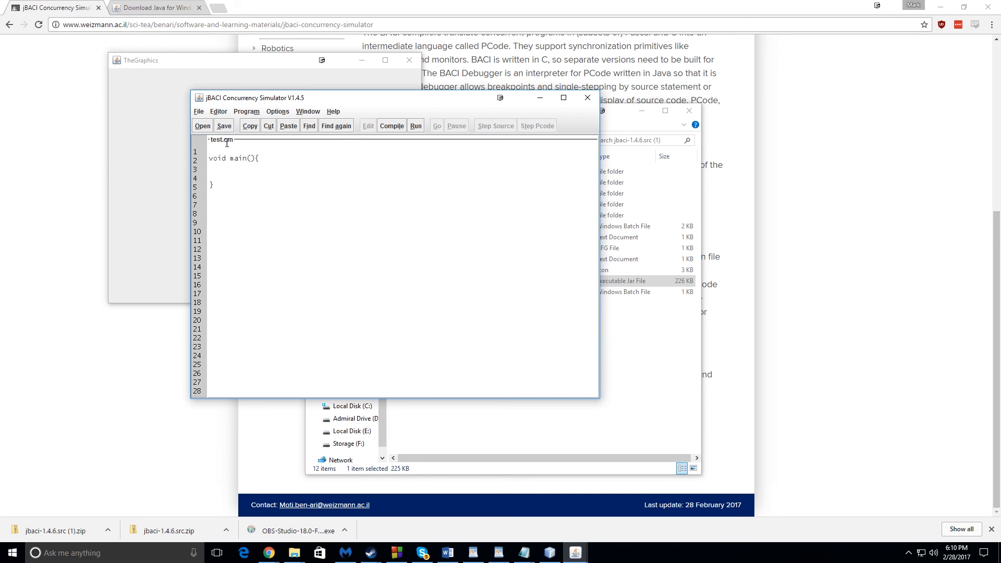
Compile test.cm, acknowledge the results, and run process main with Go in the debugger.
click(392, 125)
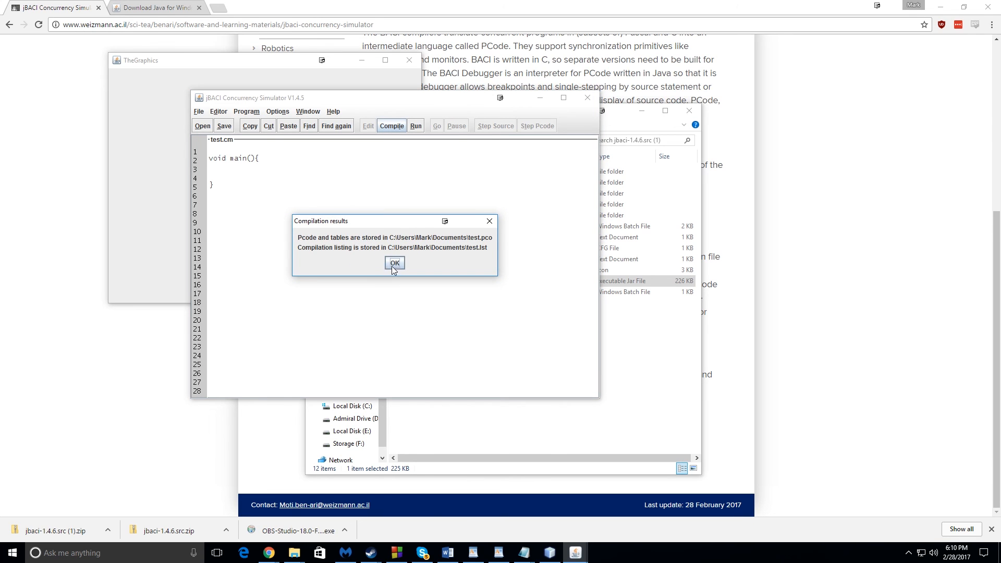
click(395, 263)
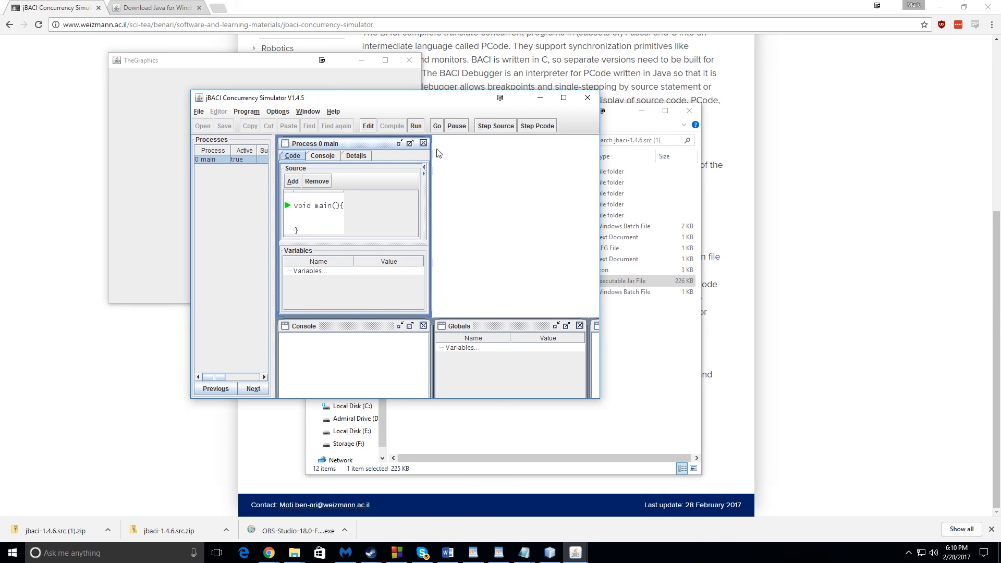
click(437, 125)
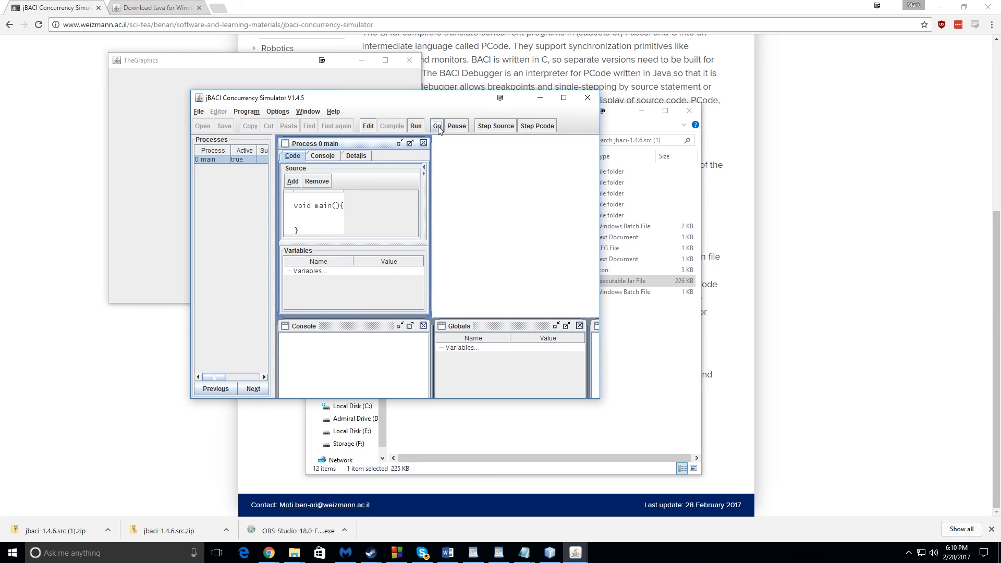